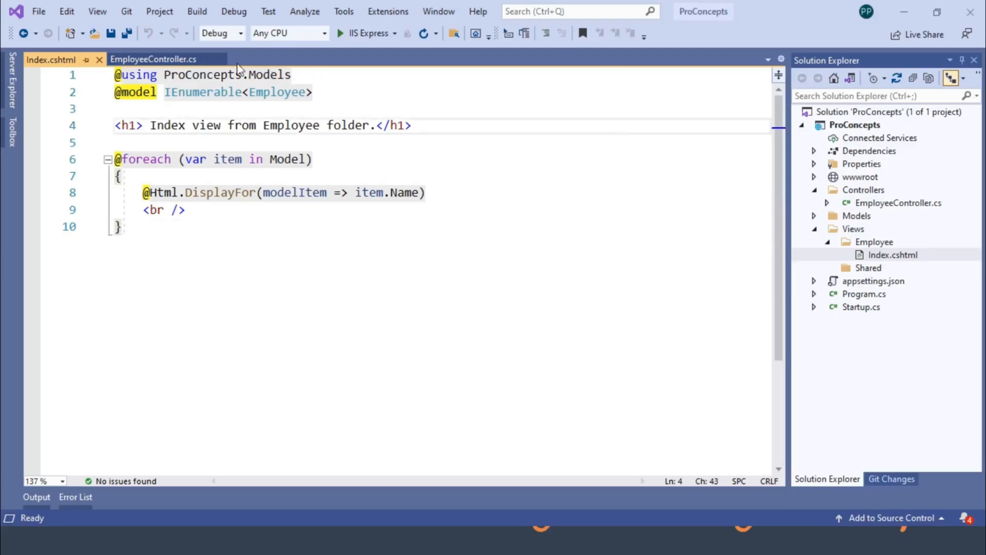
Step: Review EmployeeController.cs and Index.cshtml, then build and run ProConcepts with IIS Express
left_click(156, 59)
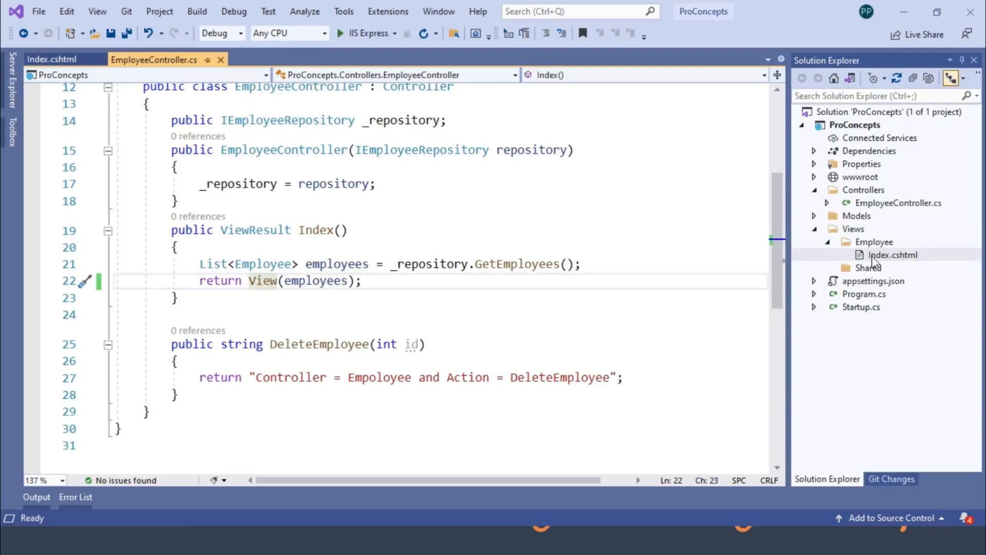
mouse_move(57, 61)
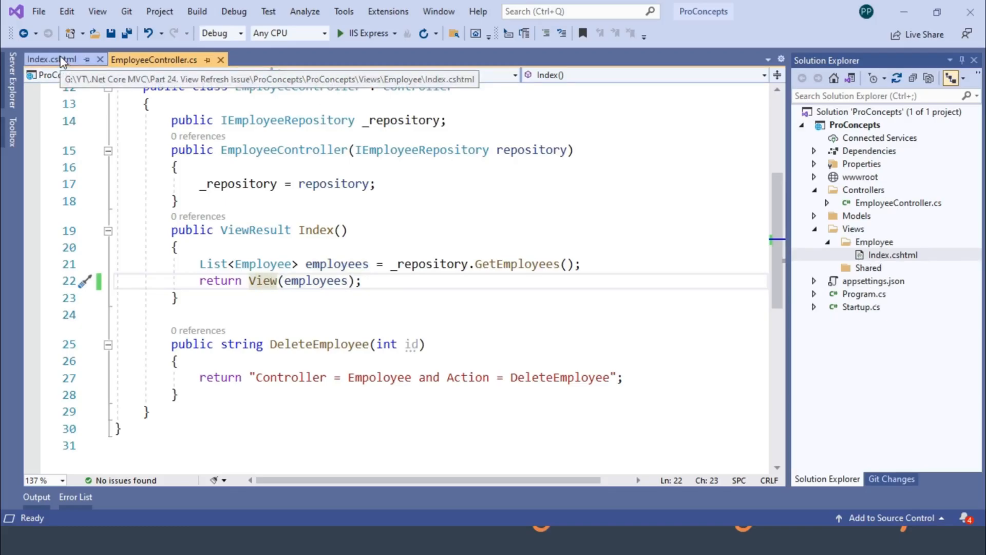
left_click(50, 60)
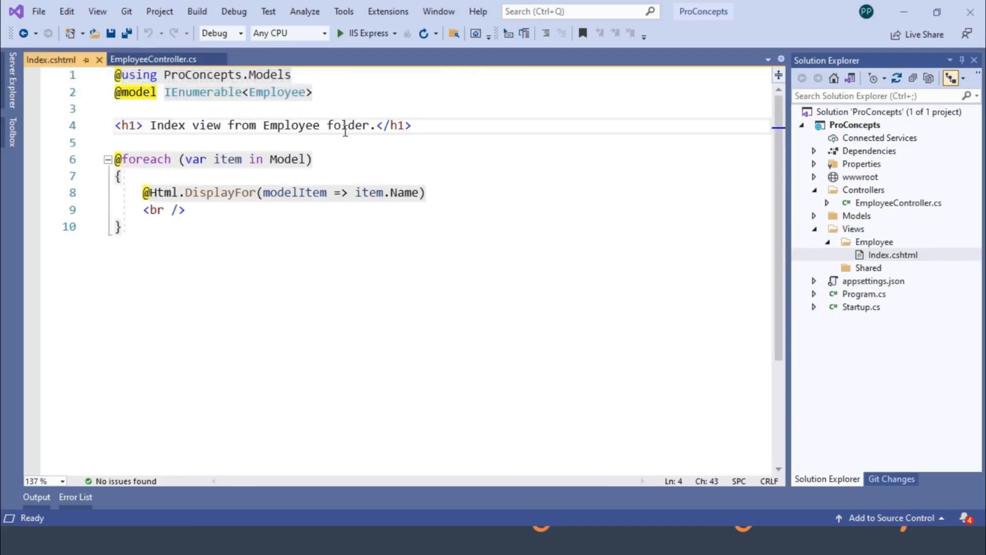
left_click(340, 33)
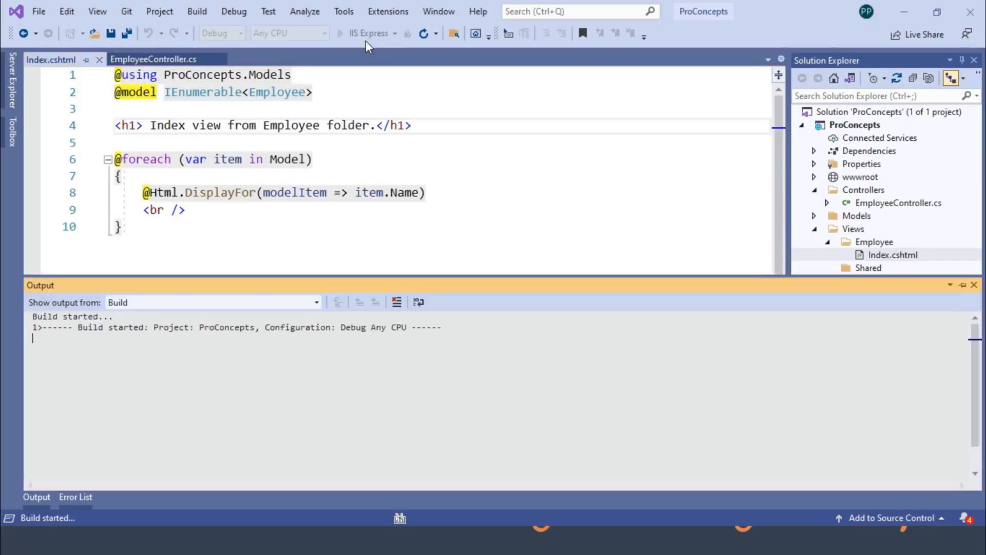
Step: Add 'Edited' to the Index.cshtml h1 heading while debugging and switch to the Chrome window
left_click(340, 33)
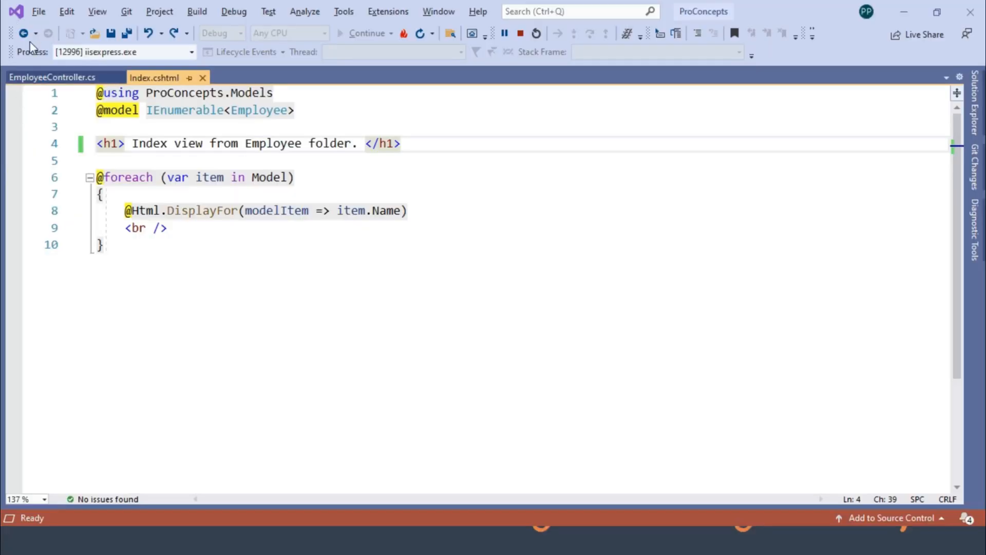
left_click(51, 77)
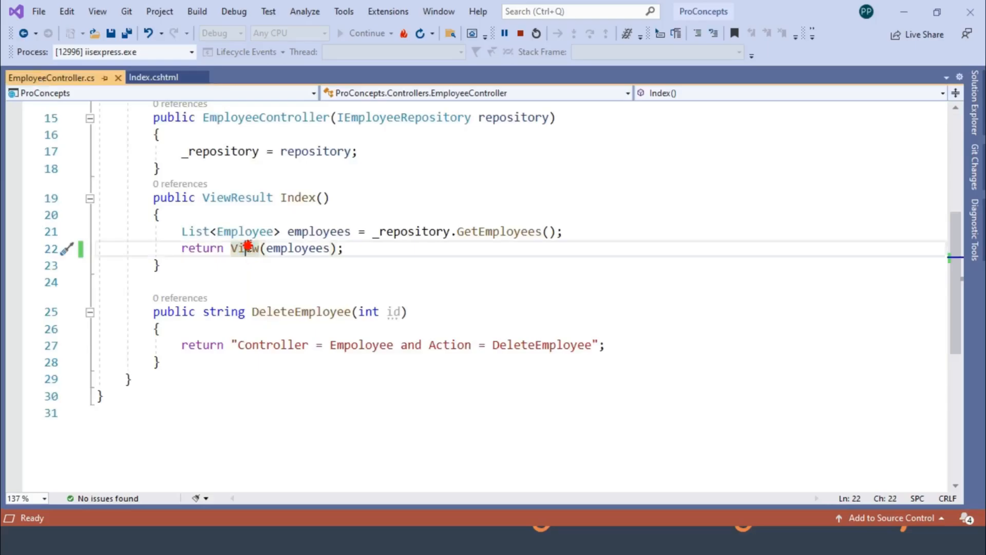
left_click(153, 77)
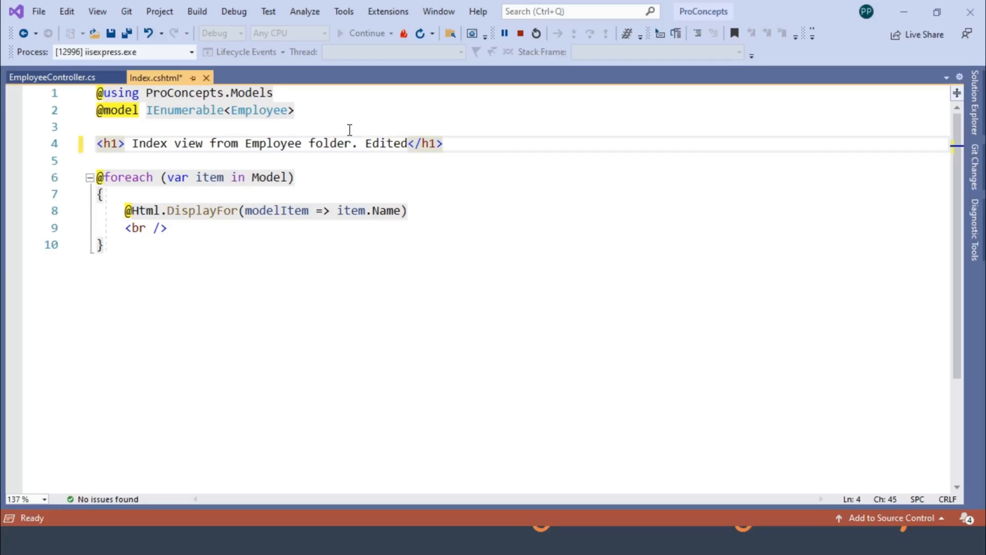
left_click(126, 33)
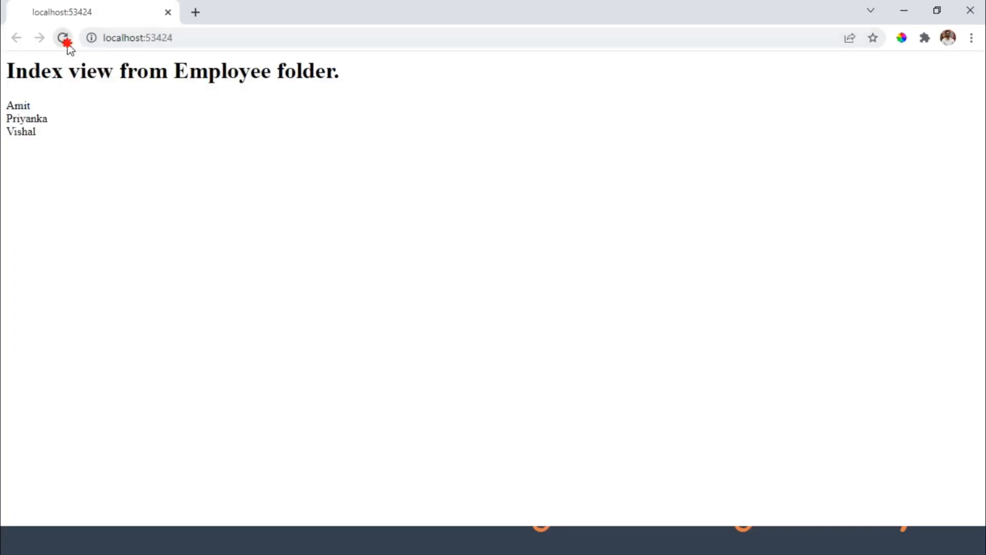
Step: Reload the Chrome page to find the heading still lacks the word Edited
left_click(64, 37)
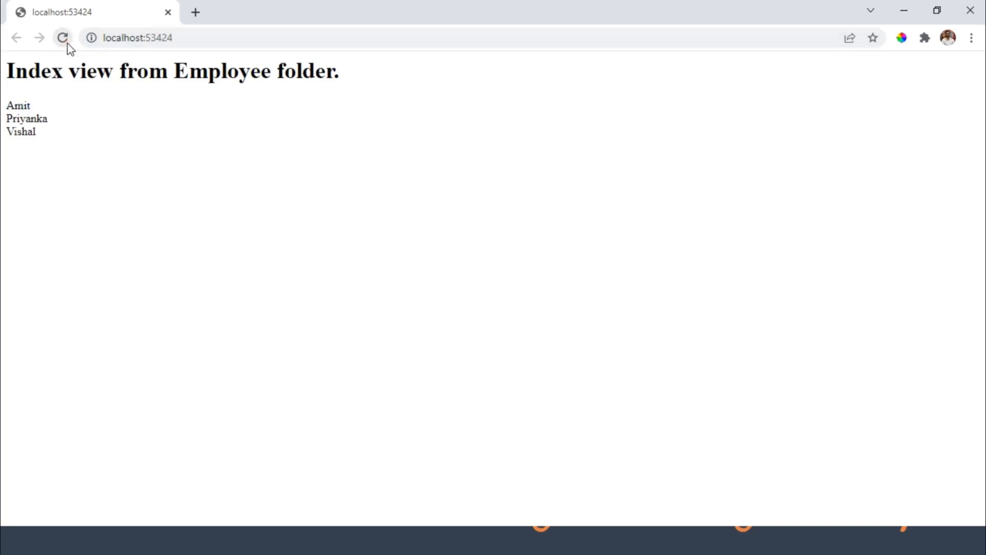
mouse_move(357, 75)
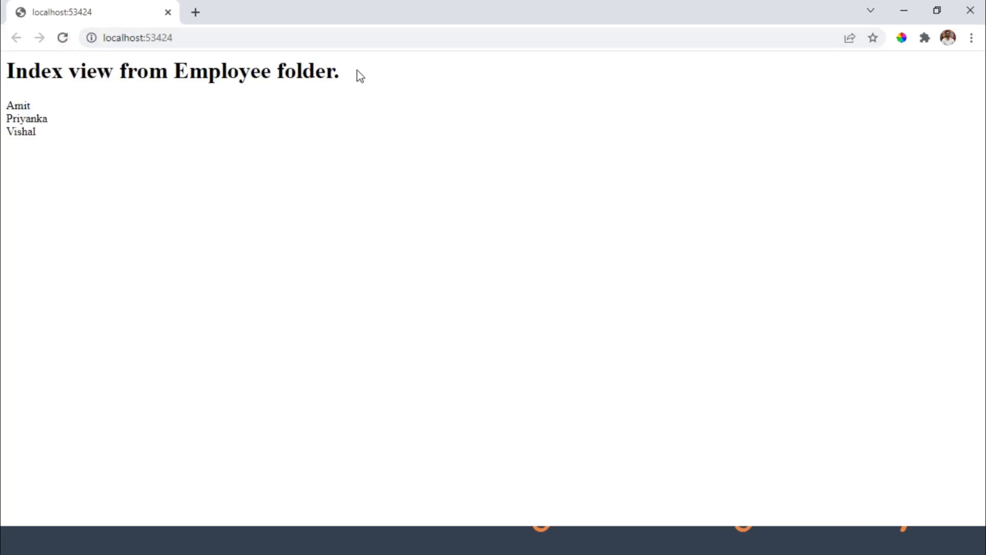
mouse_move(329, 99)
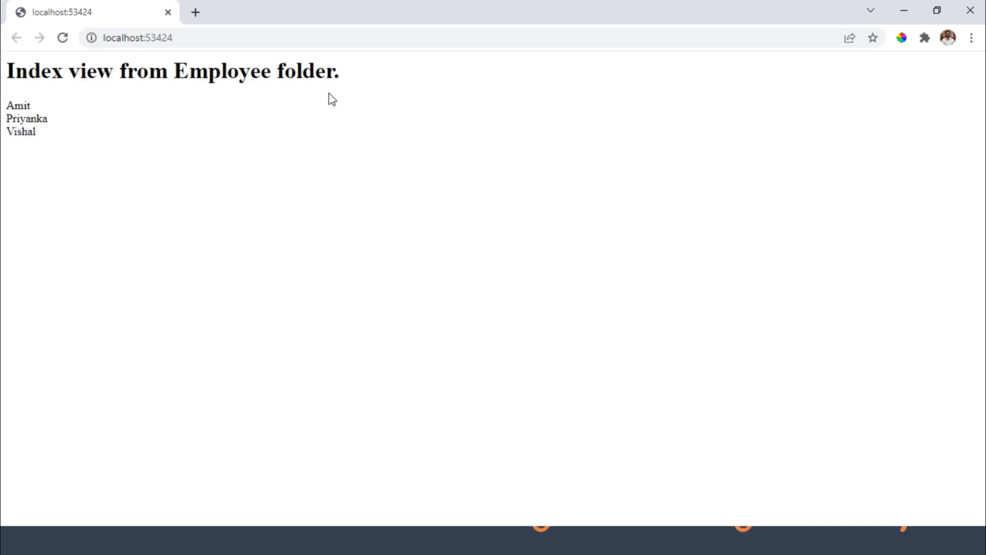
mouse_move(580, 228)
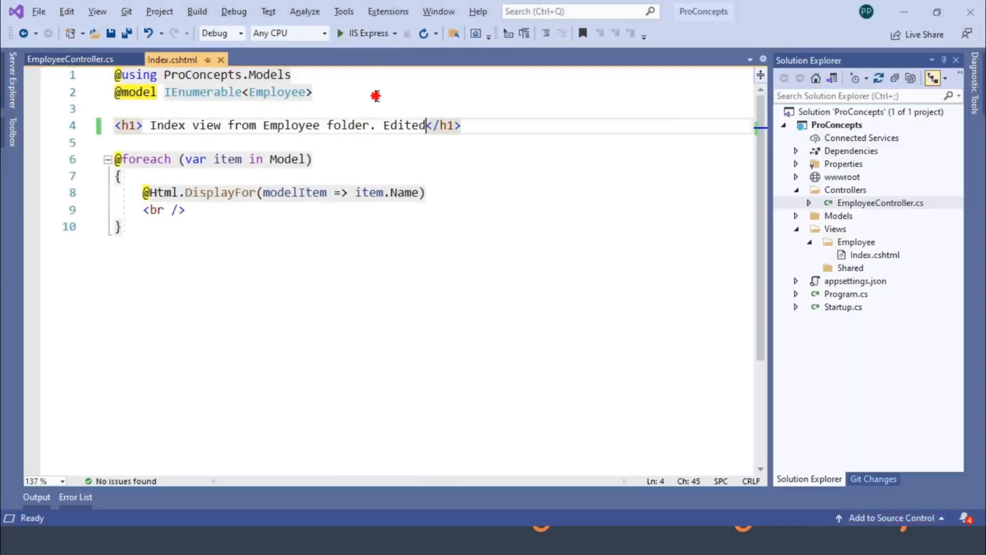
Step: Open Manage NuGet Packages for Solution from the Tools menu
left_click(343, 12)
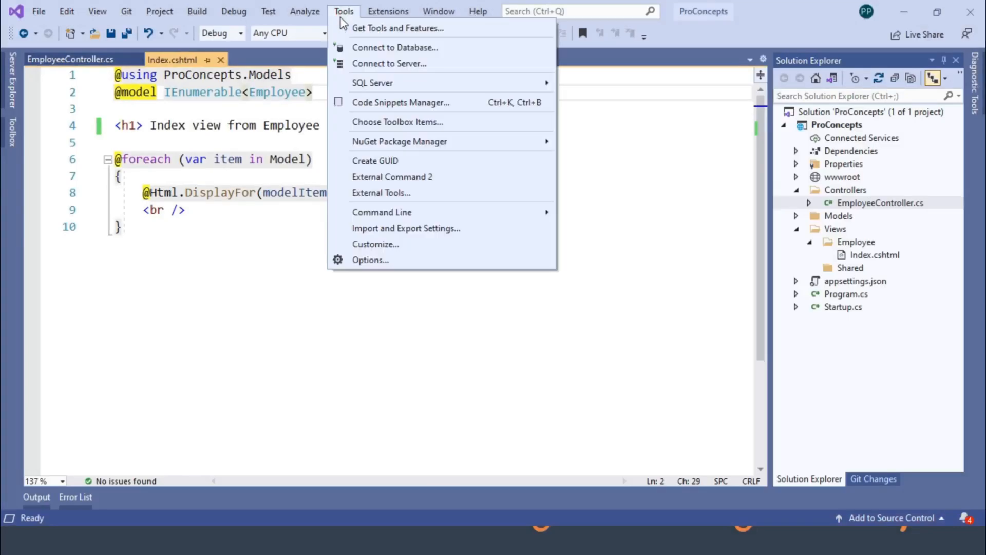
mouse_move(399, 142)
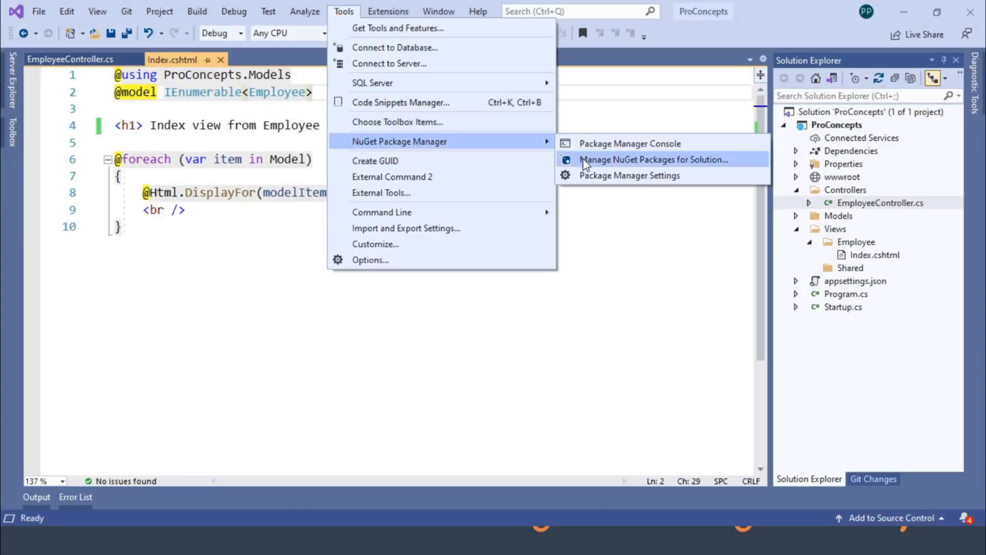
left_click(655, 160)
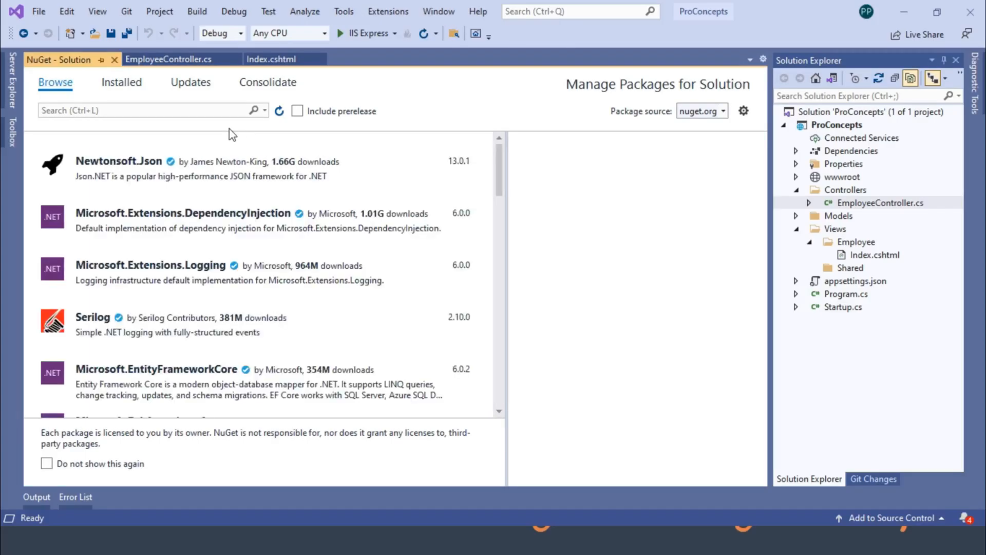
Step: Search NuGet for Microsoft.AspNetCore.Mvc.Razor.RuntimeCompilation and show its details
type("Microsoft")
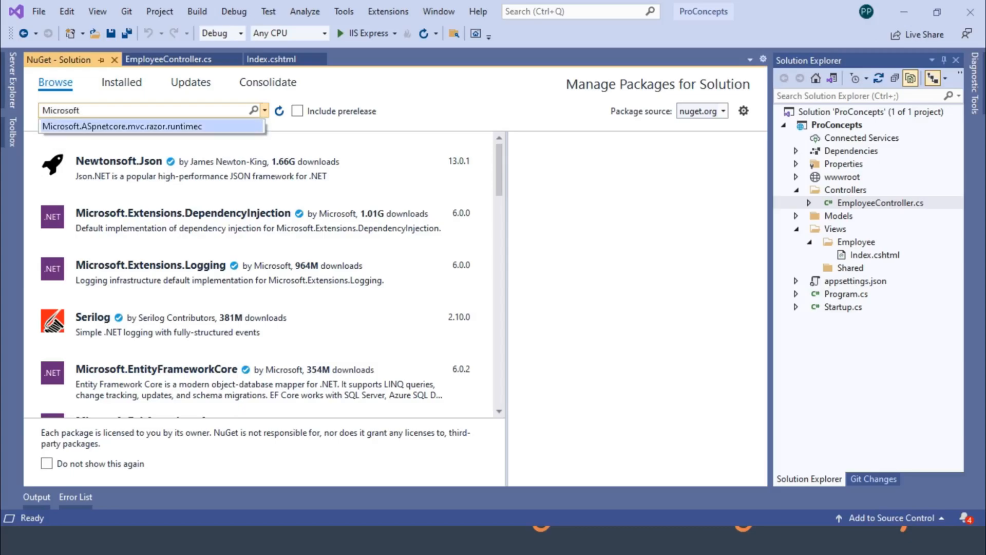
left_click(151, 127)
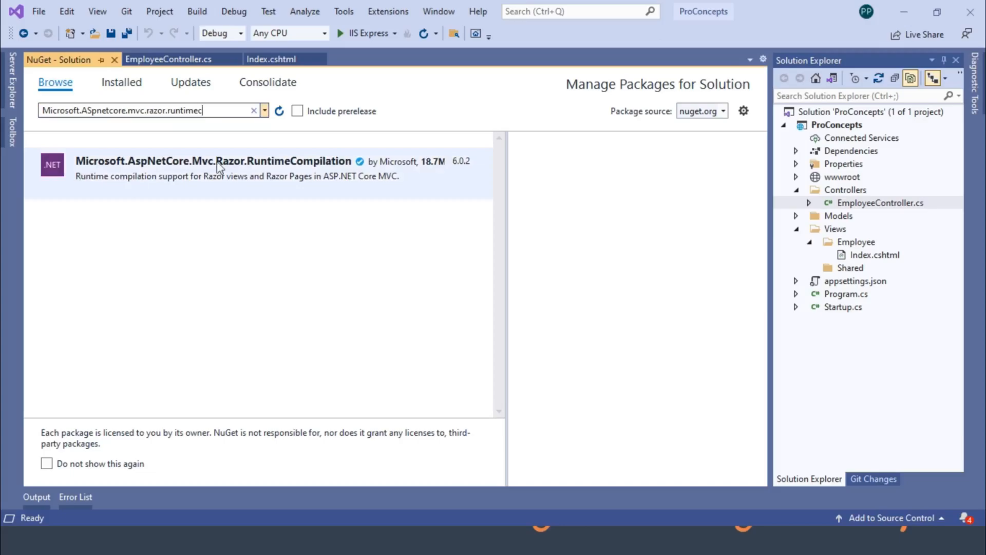
mouse_move(218, 165)
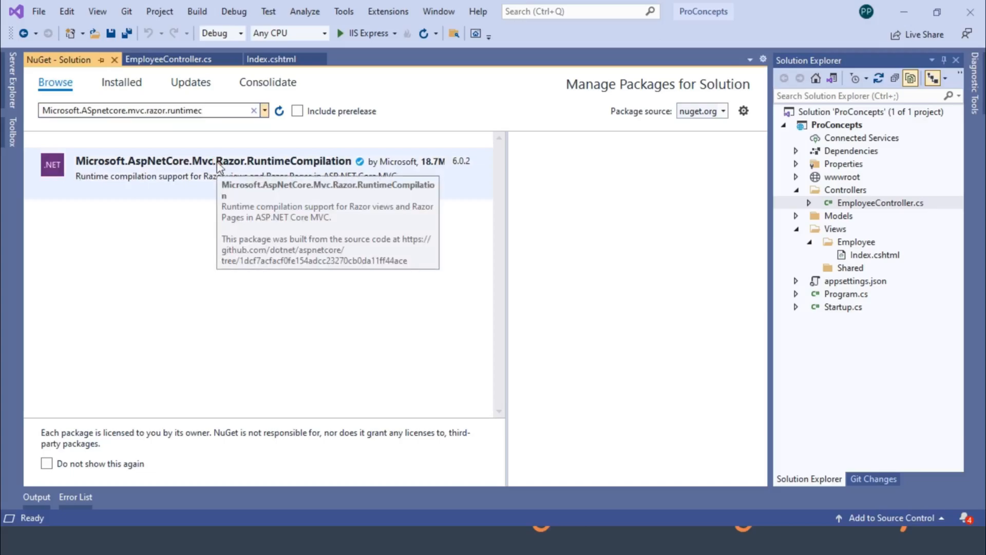
left_click(212, 161)
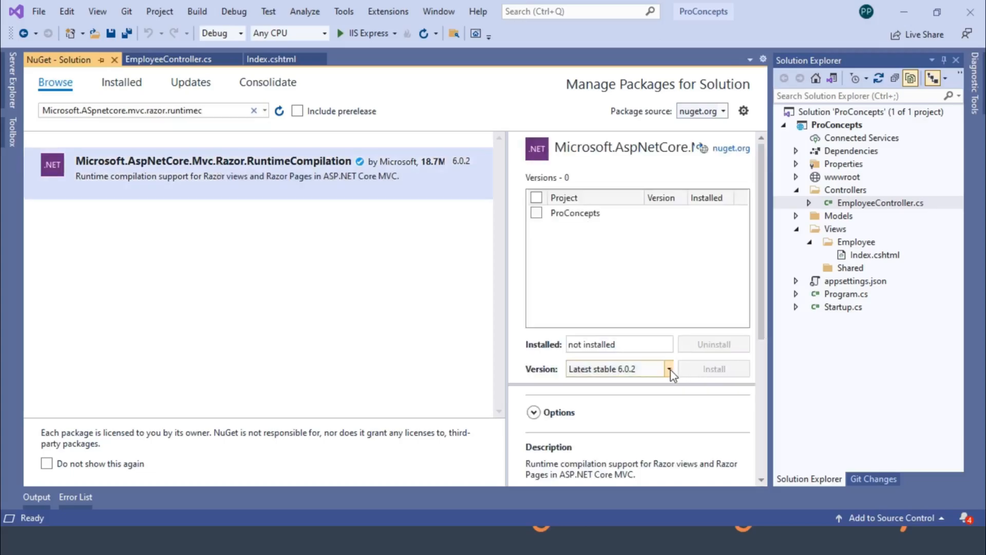
Step: Install version 5.0.14 of the RuntimeCompilation package into ProConcepts and confirm the prompt
left_click(668, 369)
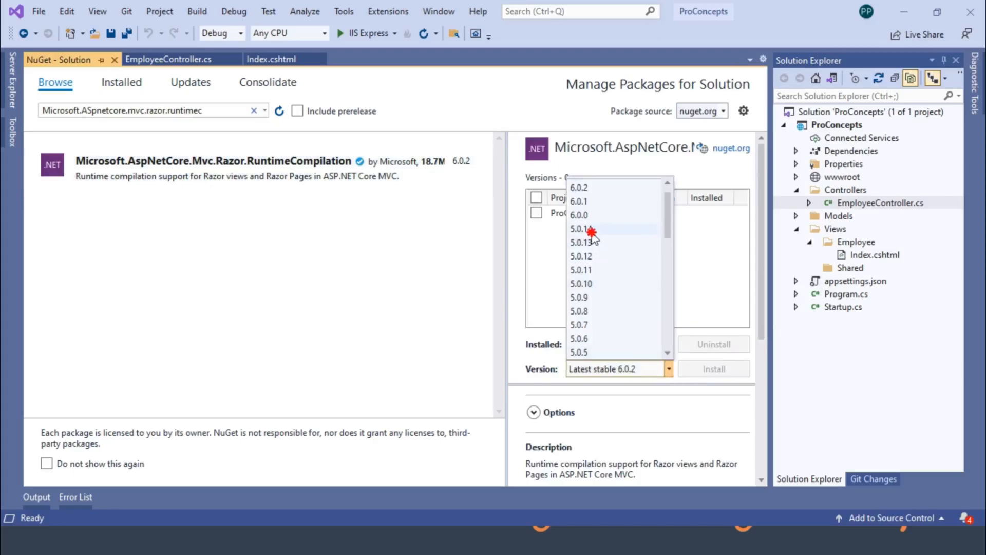
left_click(580, 228)
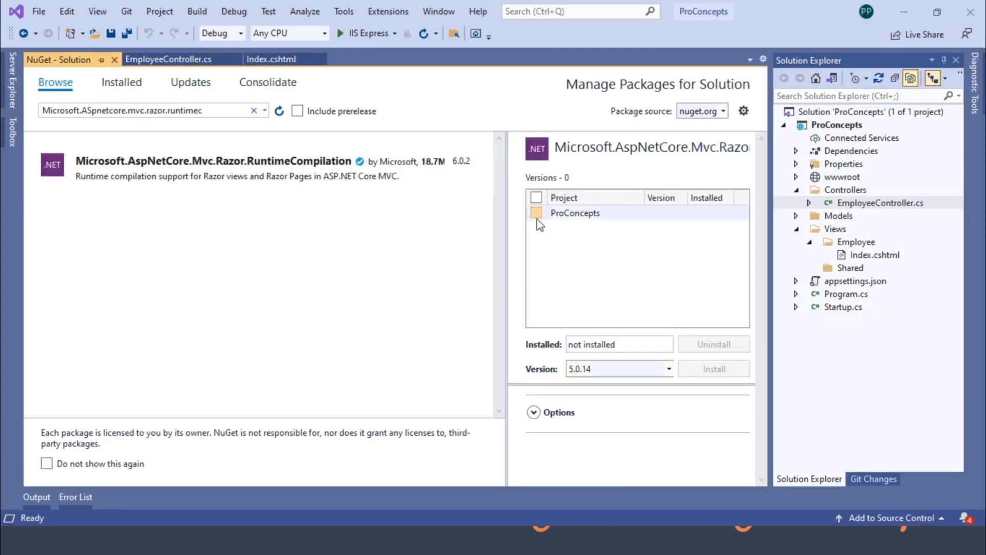
left_click(536, 213)
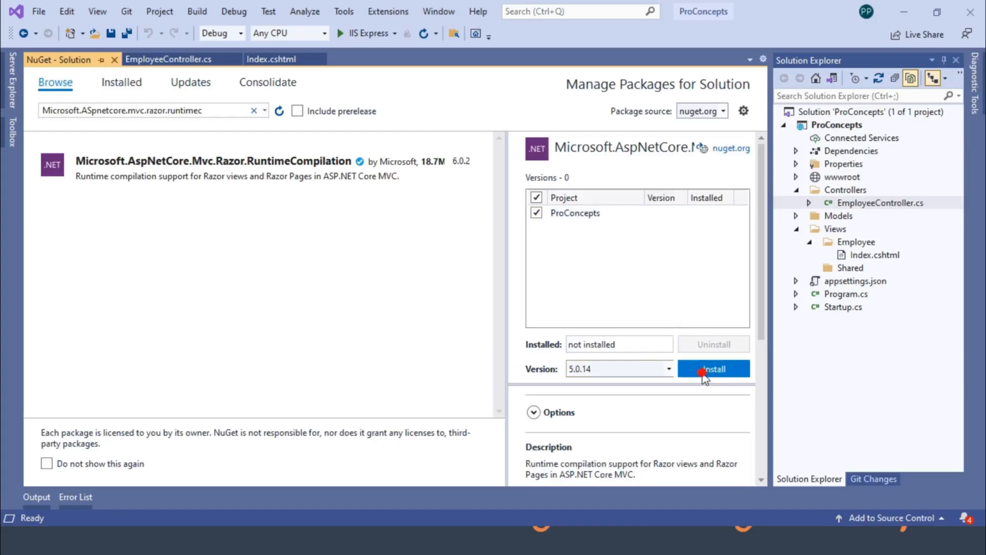
left_click(713, 368)
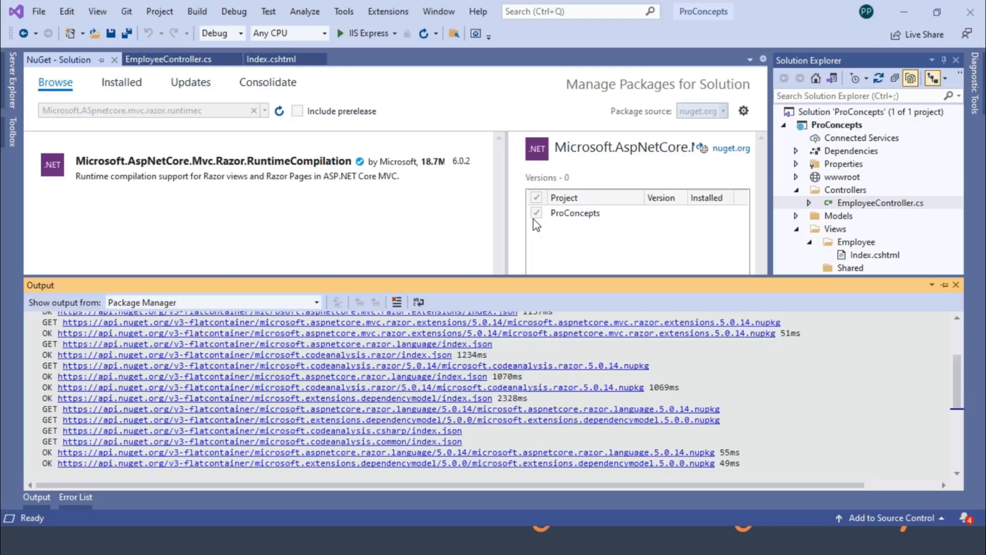
scroll("down", 3)
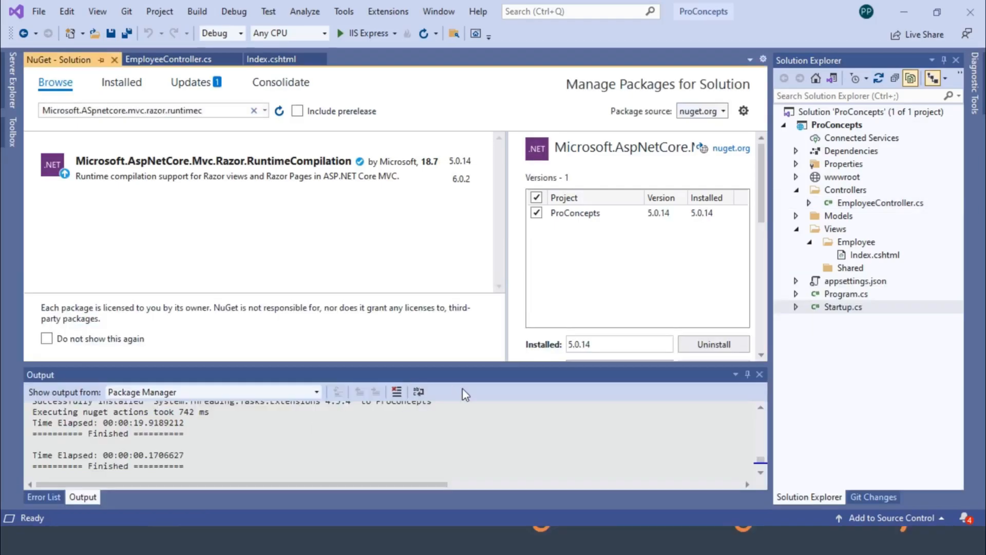
Step: In Startup.cs, append .AddRazorRuntimeCompilation(); to services.AddControllersWithViews() via IntelliSense
left_click(842, 307)
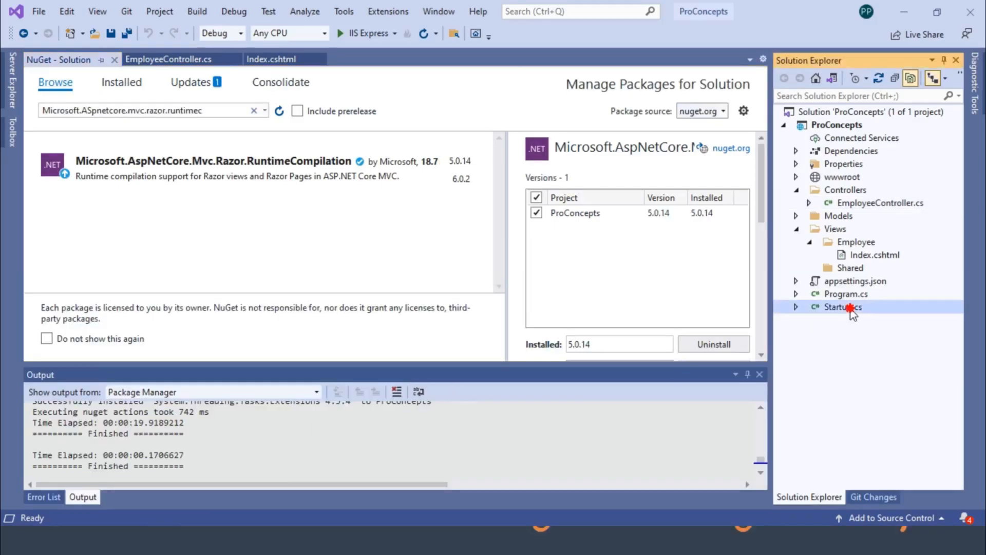
double_click(843, 307)
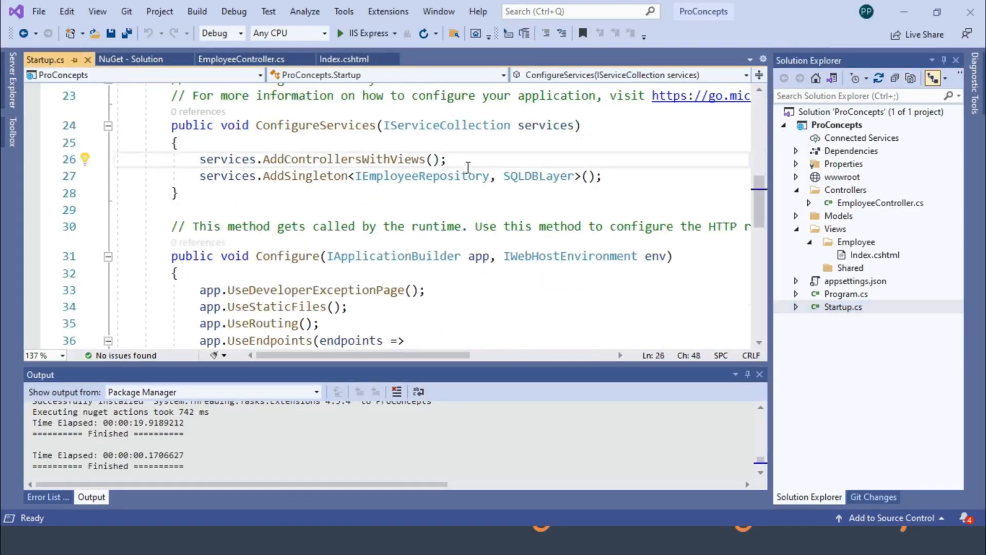
type(".addra")
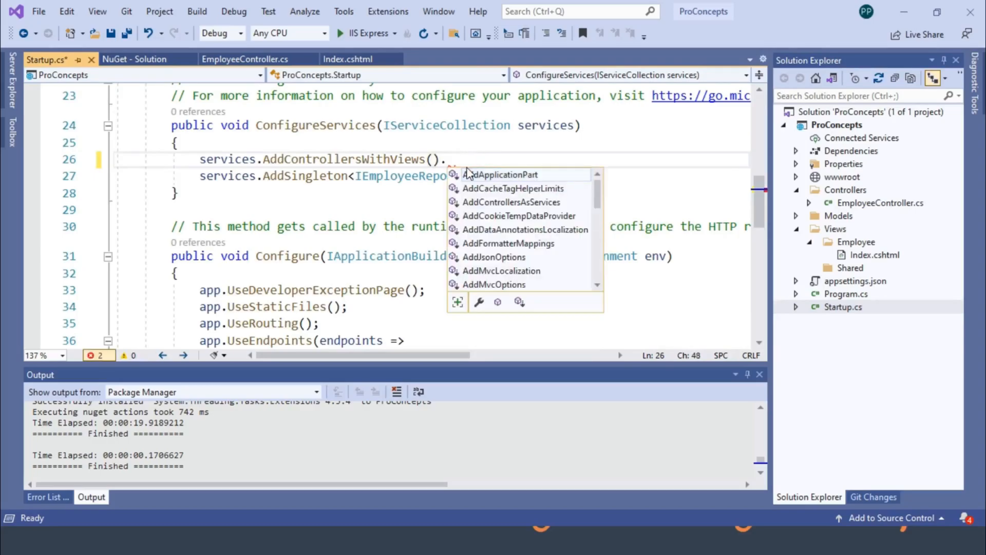
type("AddRazorRuntimeCompilation")
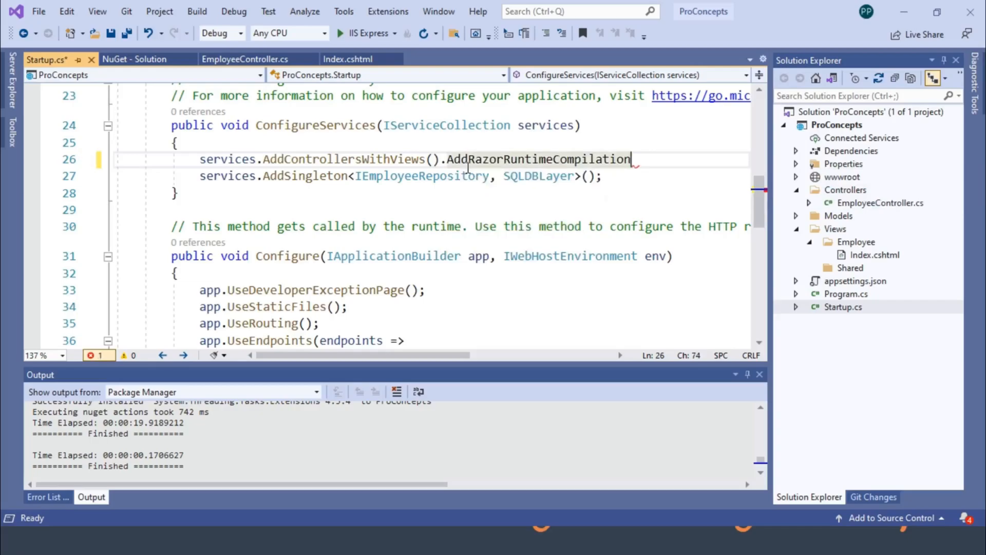
type("();")
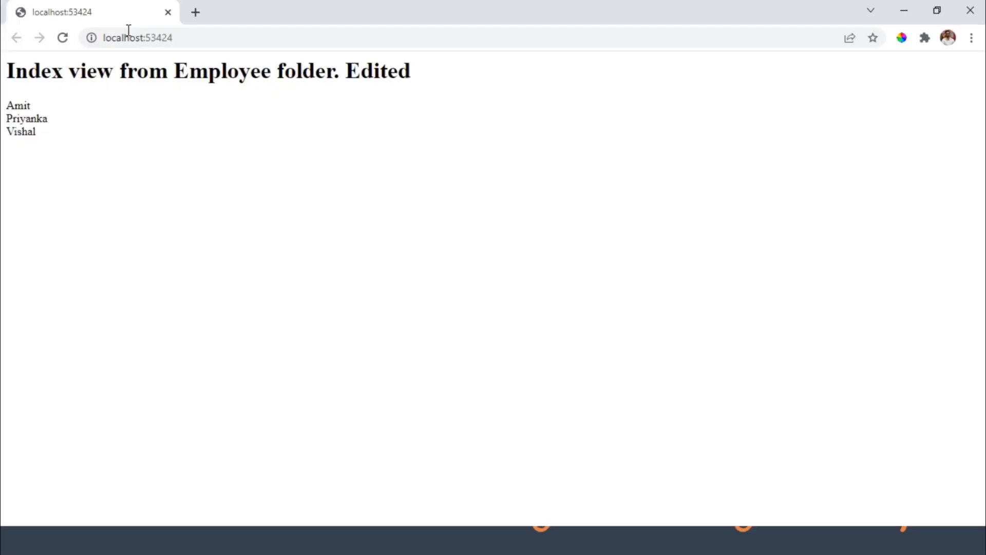
Step: Reload the page to show the heading ending 'Edited One', highlight One, and open a new tab
left_click(62, 37)
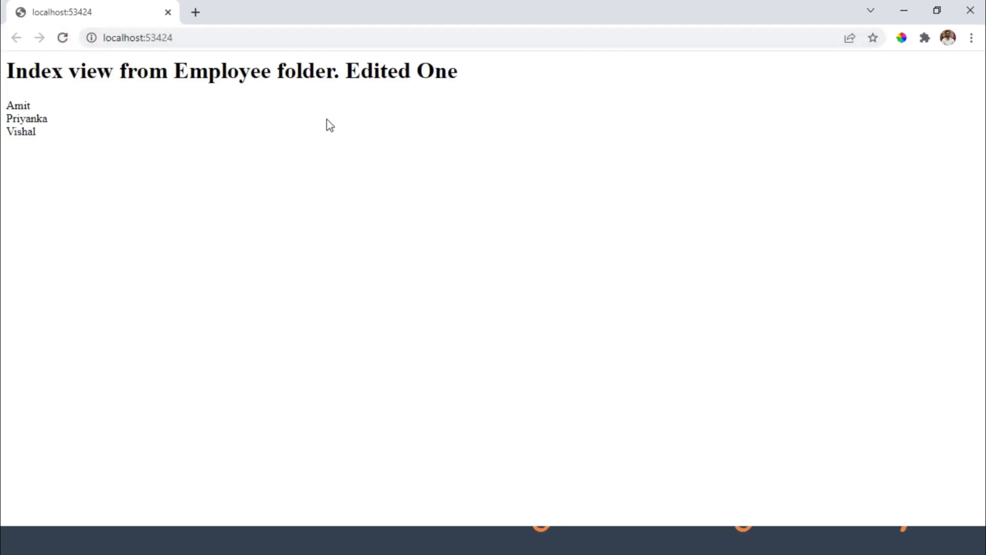
double_click(441, 72)
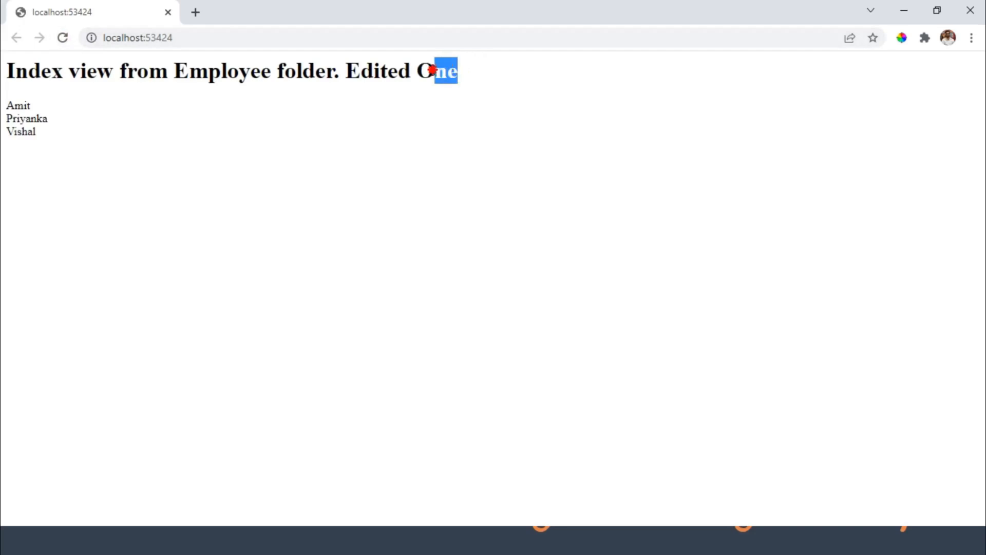
double_click(438, 71)
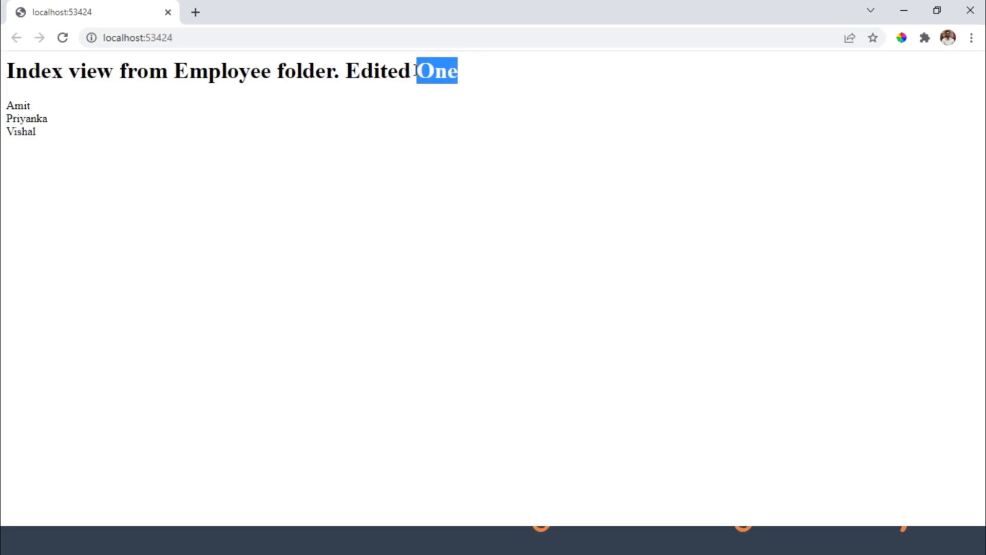
mouse_move(383, 228)
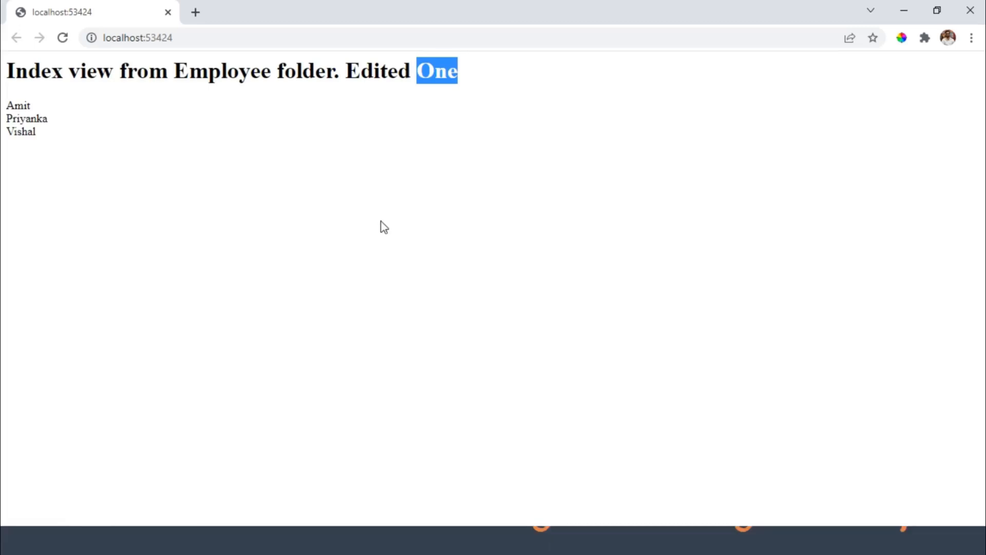
left_click(217, 176)
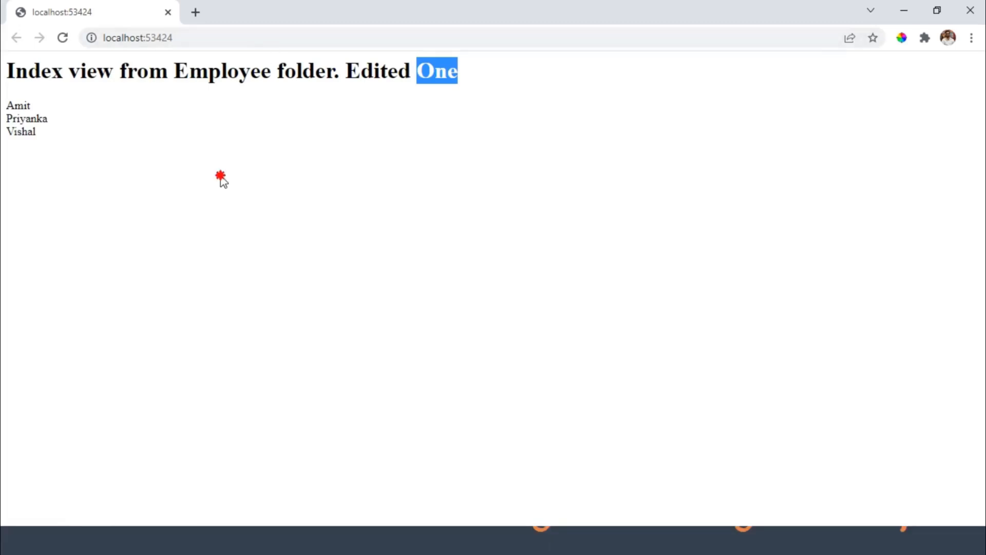
left_click(195, 13)
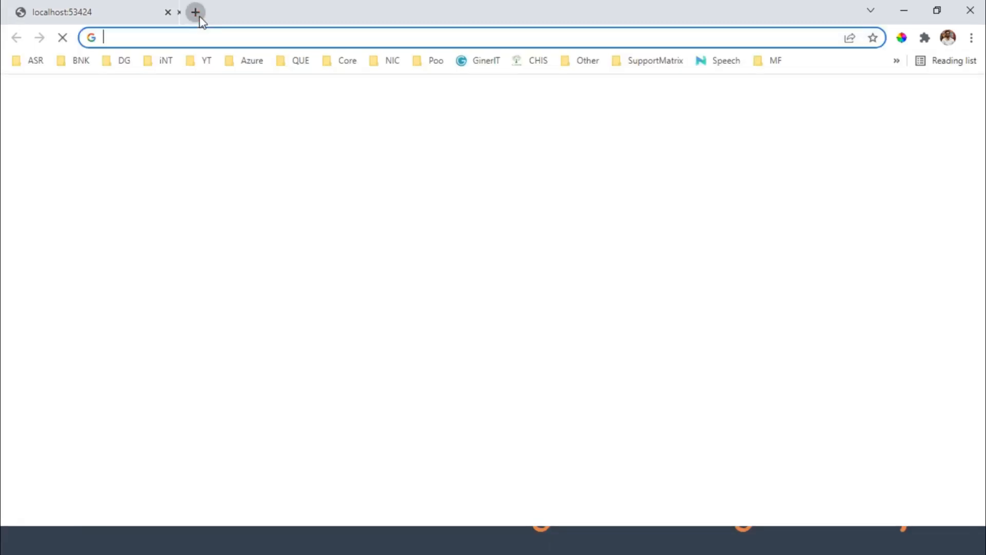
Step: Open the Microsoft Docs view-compilation article, highlight the .cshtml sentence, and scroll to 'Enable runtime compilation for all environments'
type("https://docs.microsoft.com/en-us/aspnet/core/mvc/views/view-compilation?view=aspnetcore-6.0&viewFallbackFrom=aspnetcore-3.0&tabs=visual-studio#runtime-compilation")
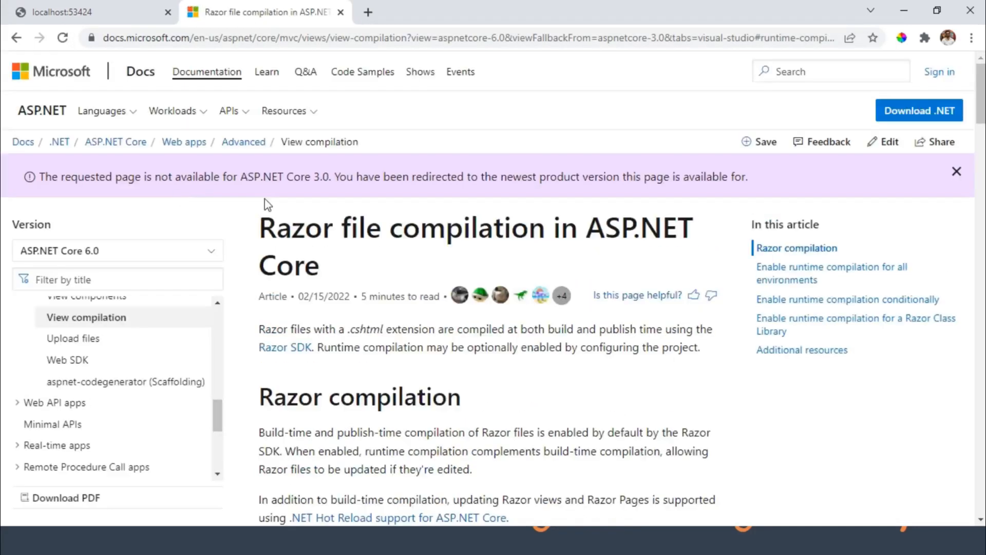
scroll("down", 3)
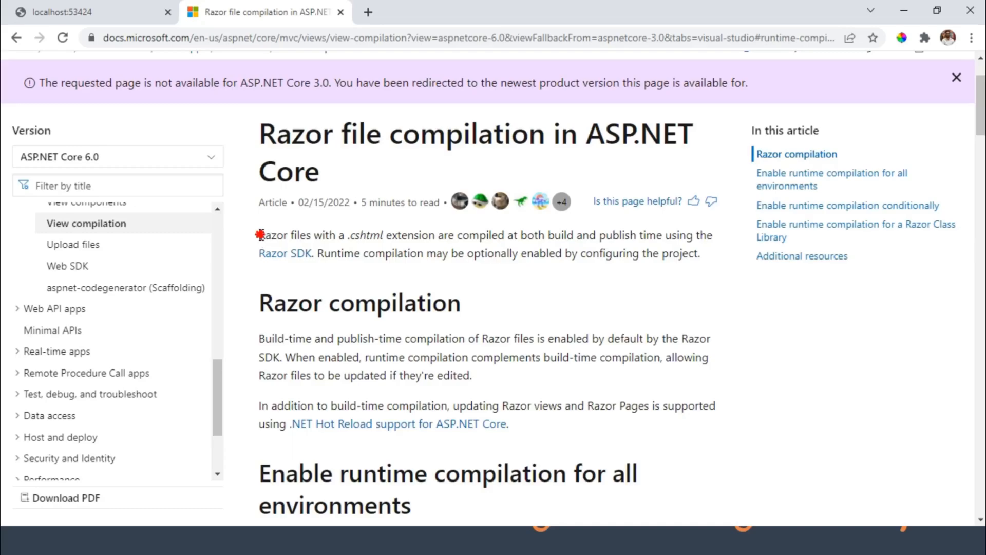
left_click_drag(258, 234, 437, 234)
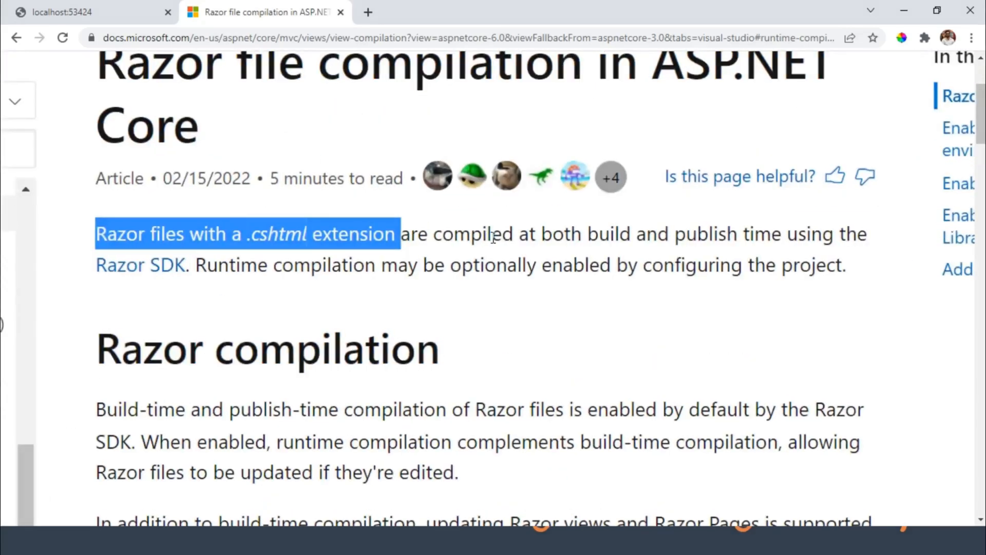
mouse_move(111, 255)
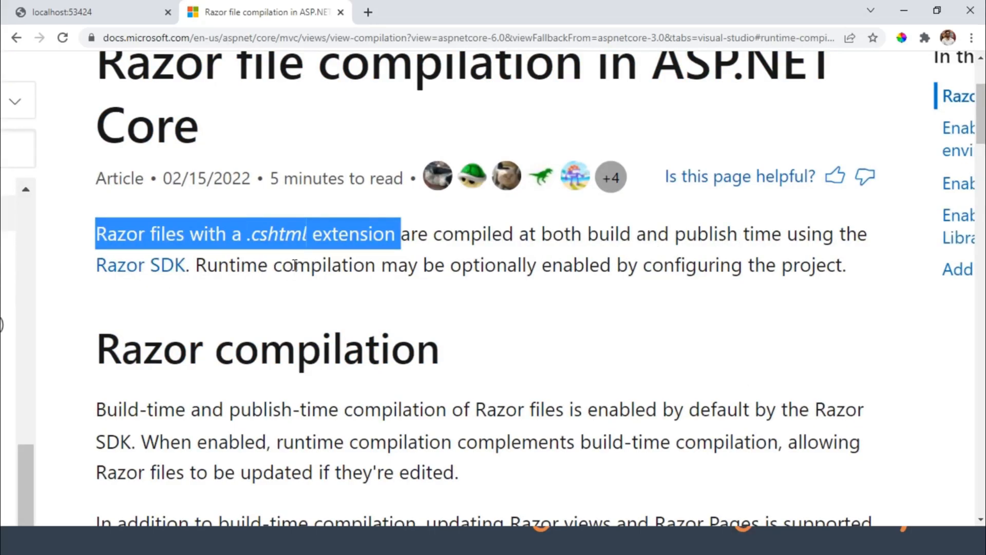
mouse_move(594, 294)
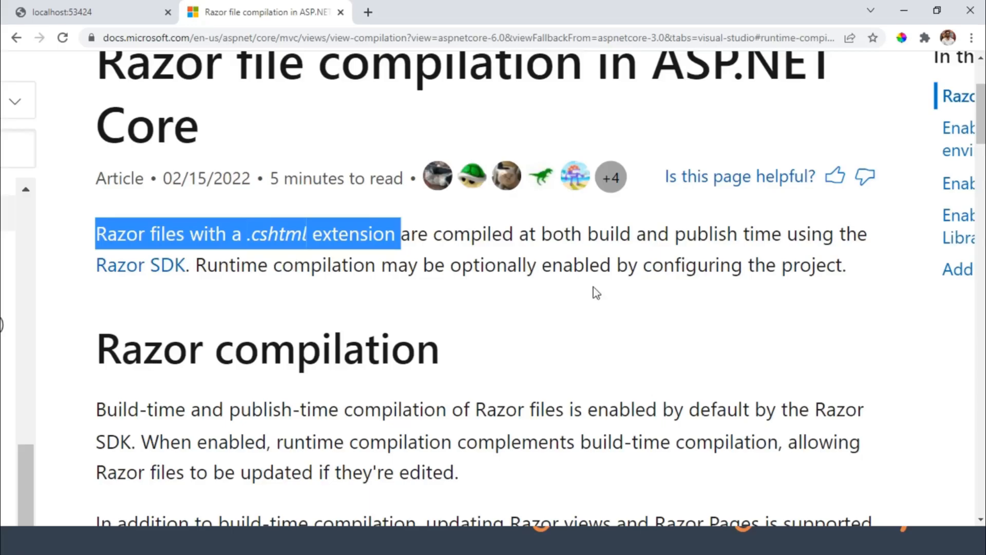
left_click(643, 285)
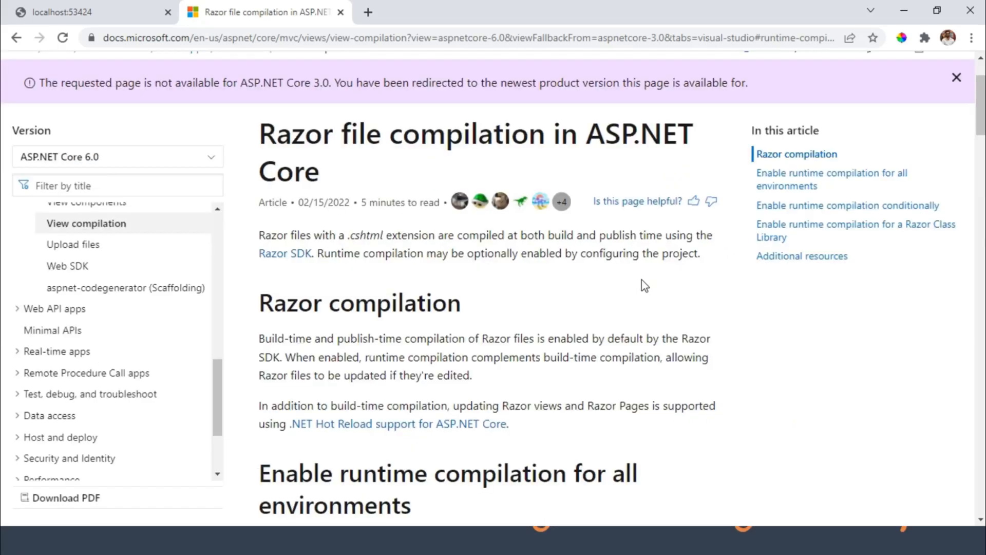
scroll("down", 3)
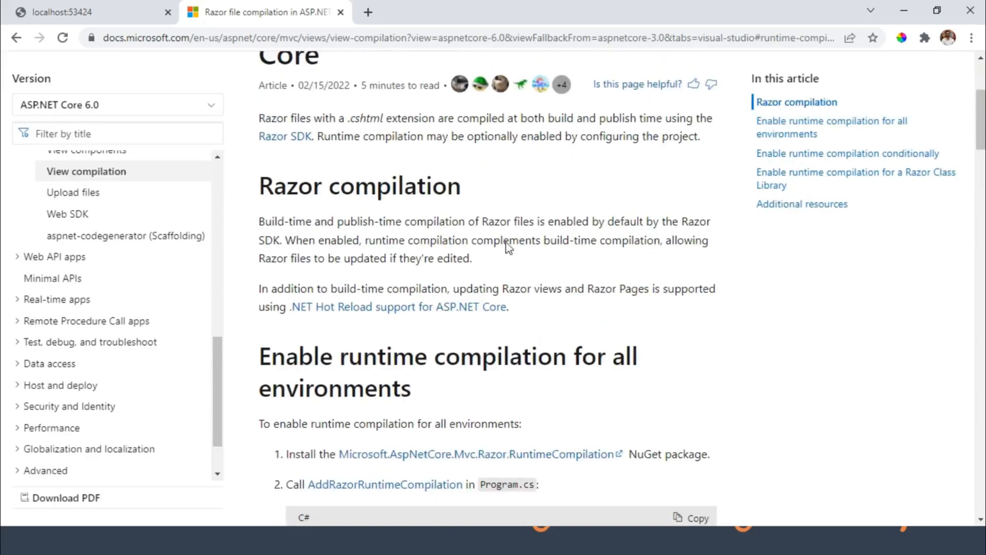